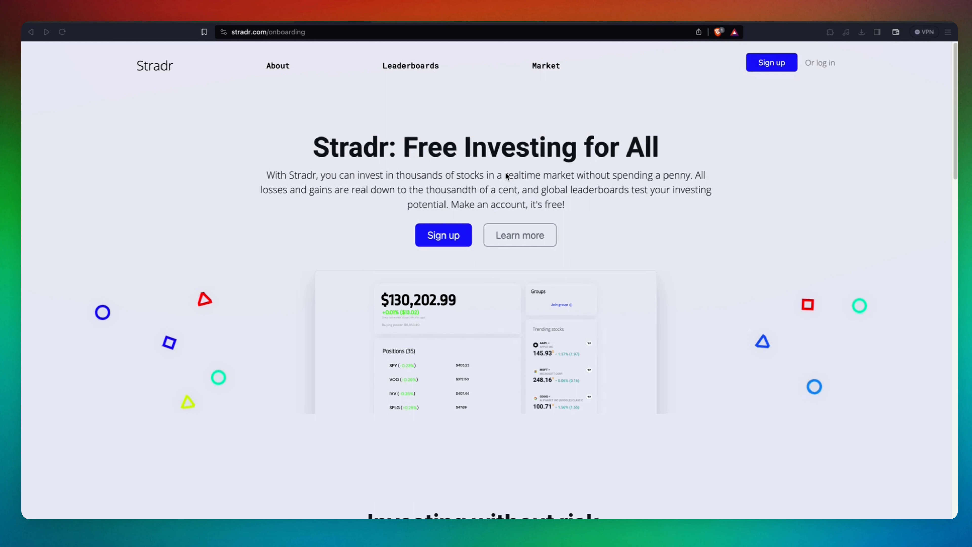
mouse_move(460, 169)
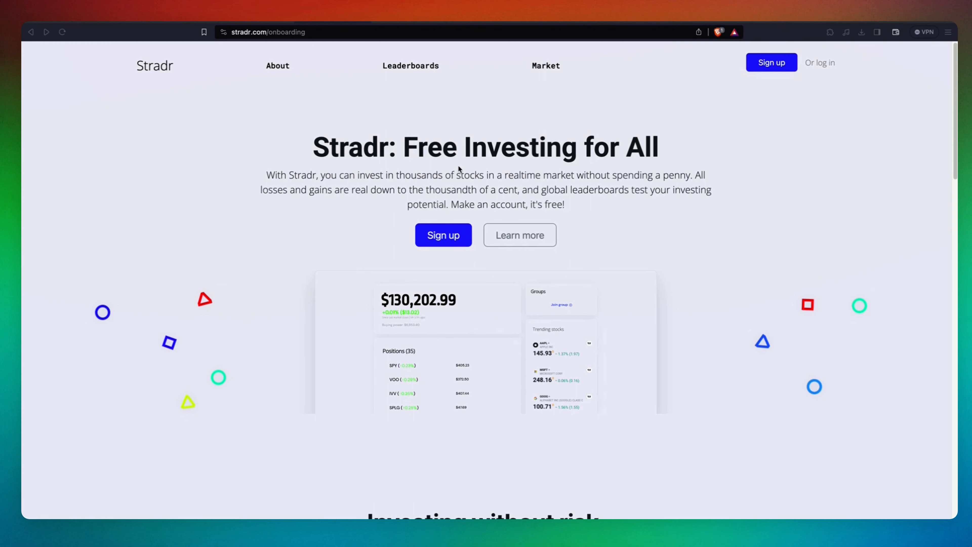
- Log in from the onboarding page to reach the home dashboard
left_click(444, 235)
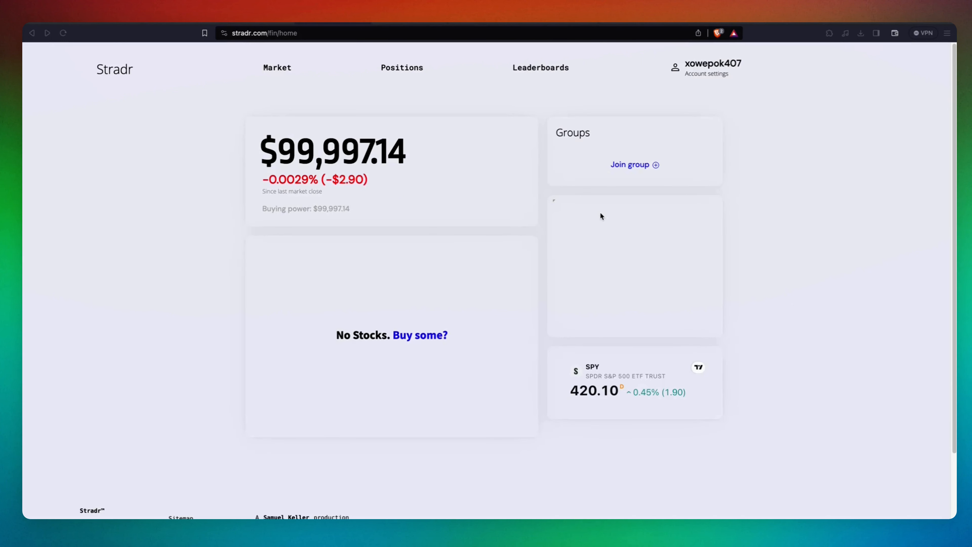
mouse_move(495, 166)
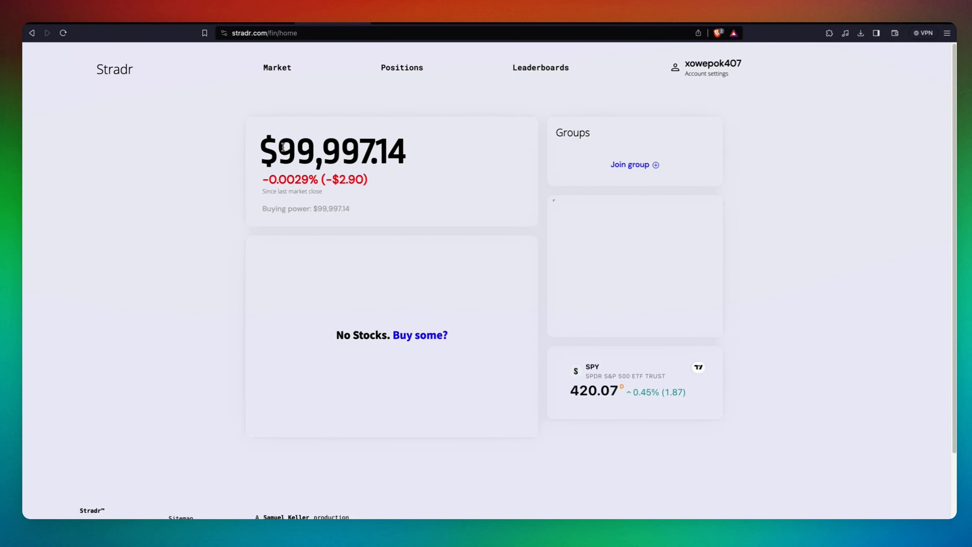
- From the Market search, buy 100 shares of SPY
left_click(276, 67)
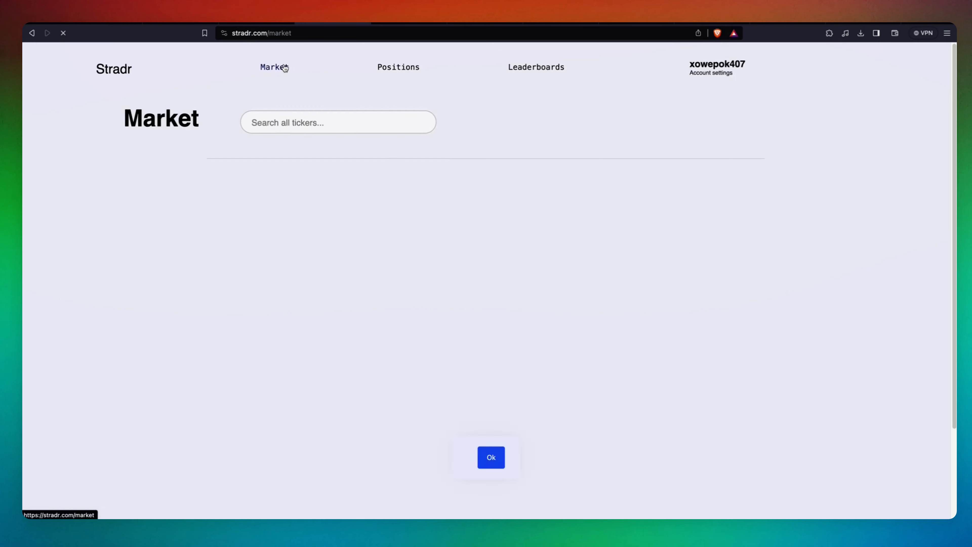
left_click(491, 456)
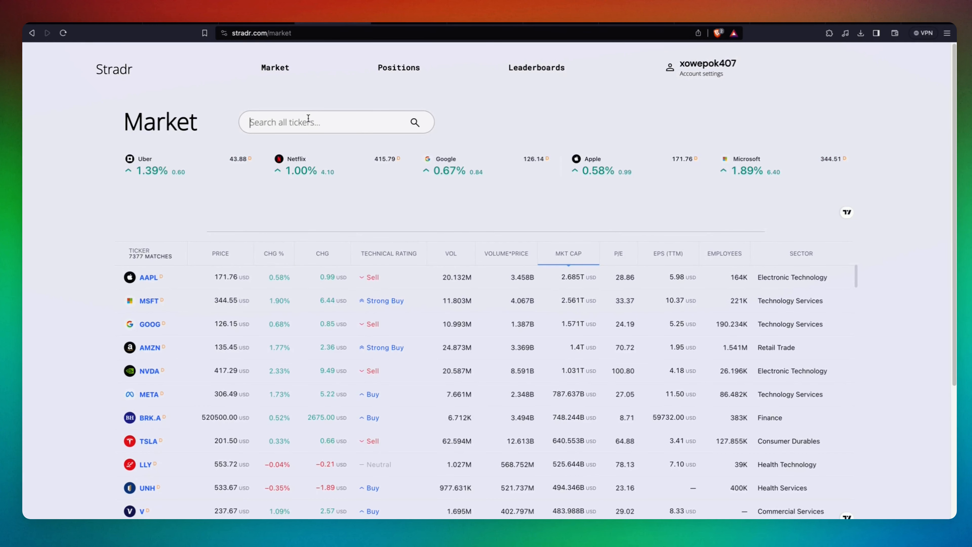
type("spy")
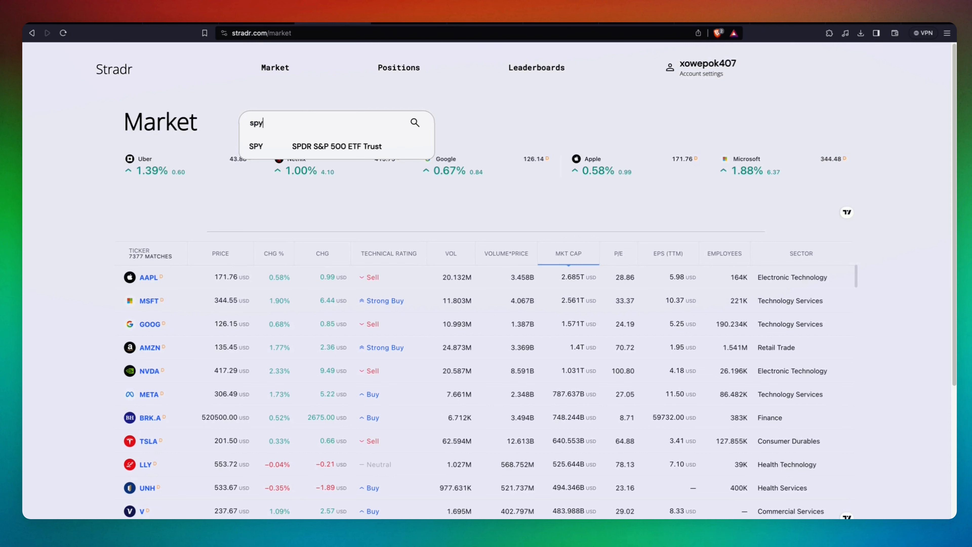
left_click(309, 146)
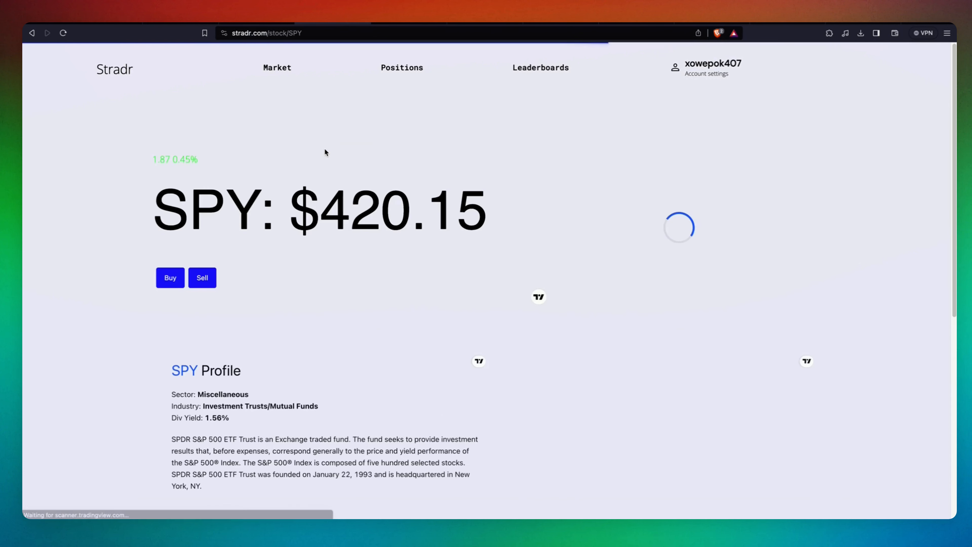
left_click(169, 276)
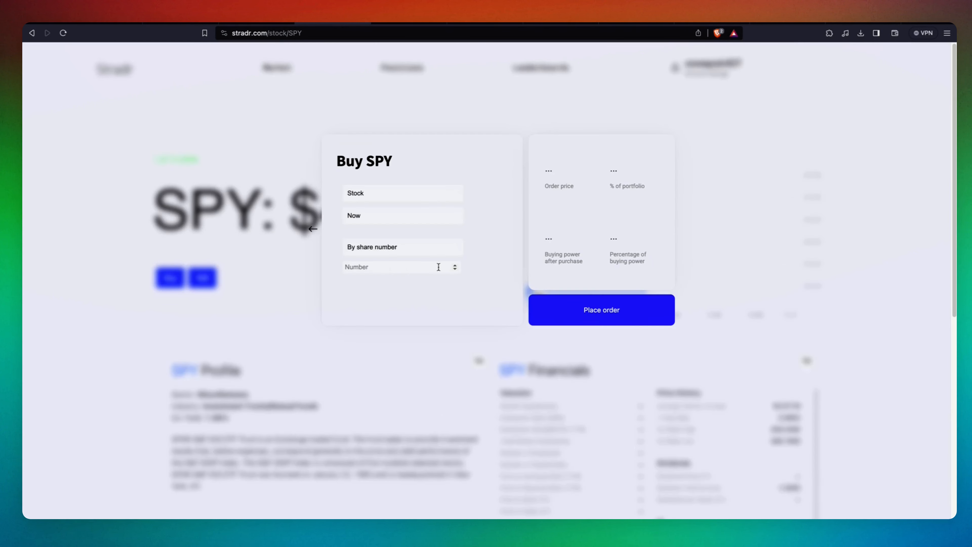
type("100")
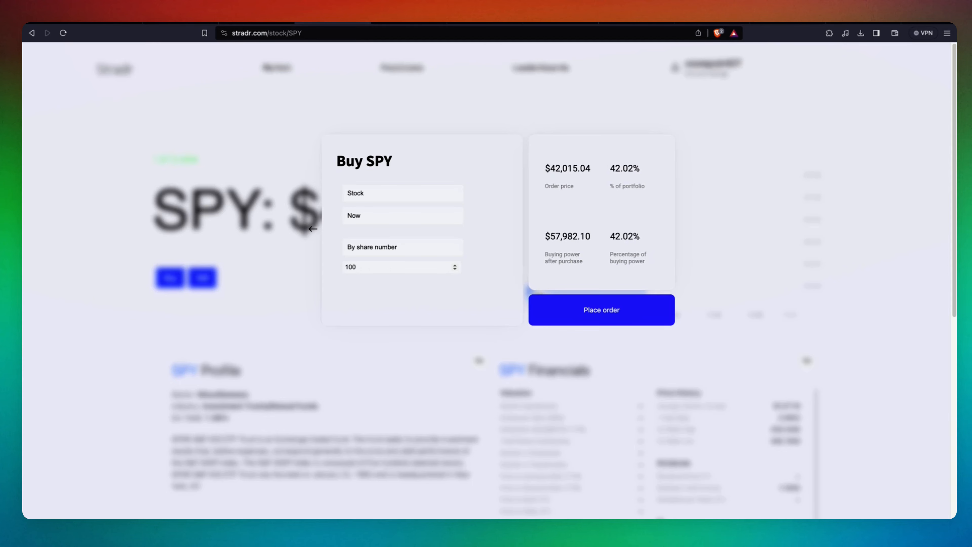
left_click(601, 309)
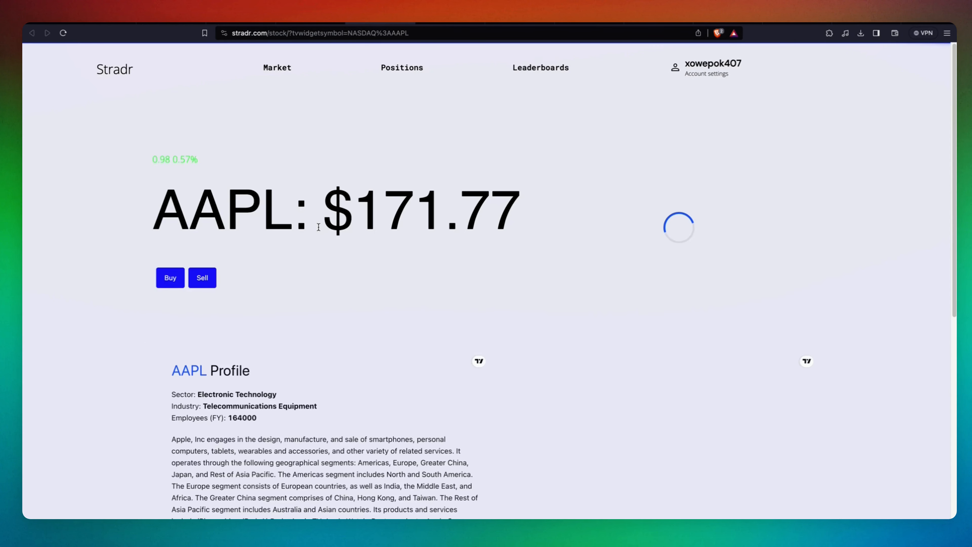
- Buy 100 shares of AAPL
left_click(169, 277)
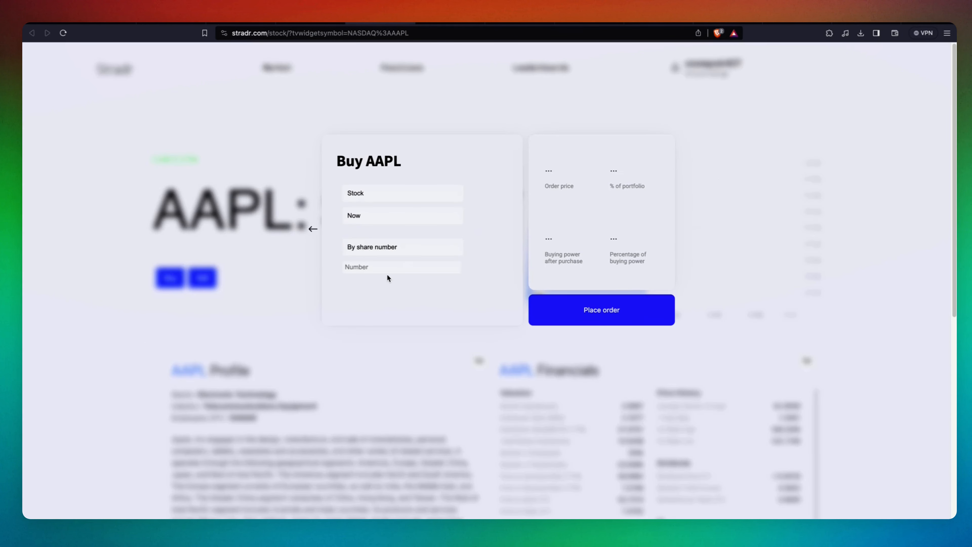
type("100")
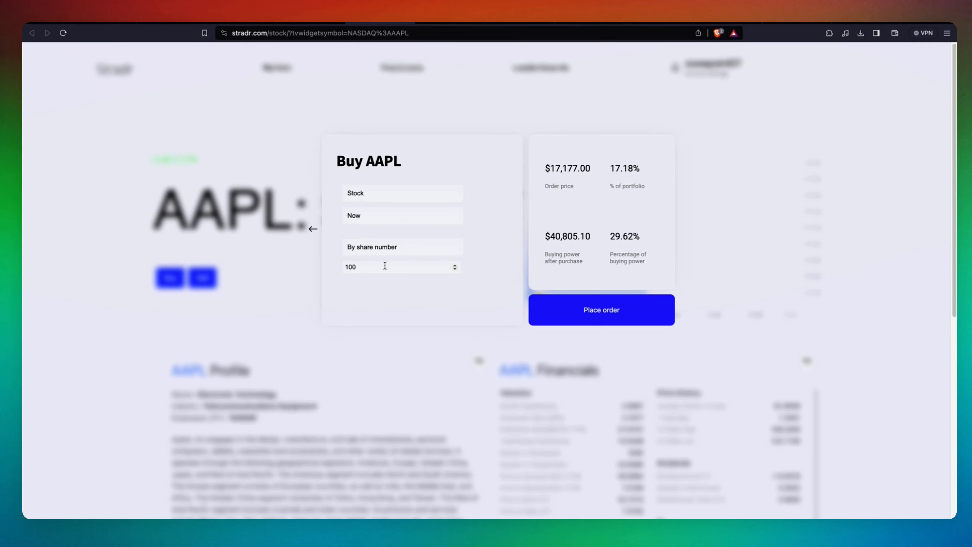
left_click(600, 309)
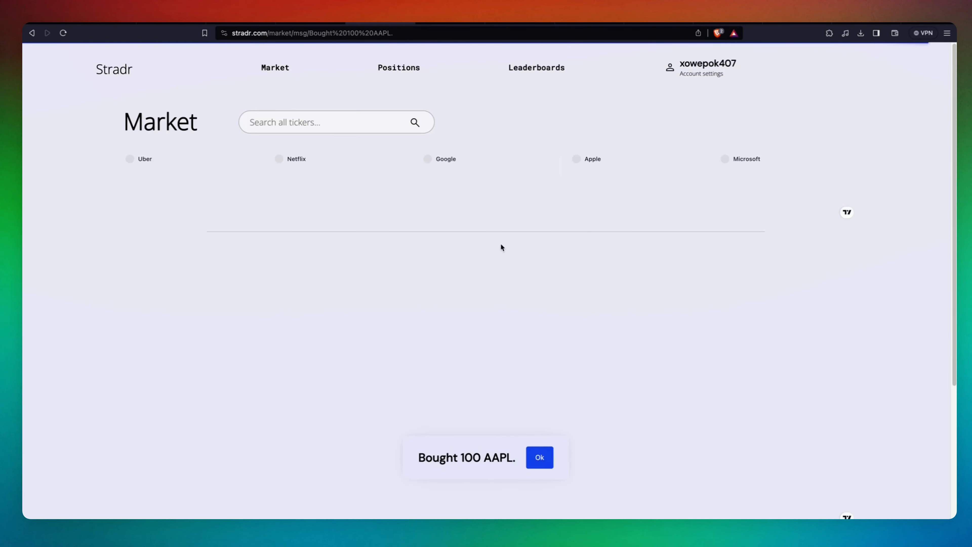
- Buy 10000 shares of SNDL and dismiss the purchase confirmation
type("snd")
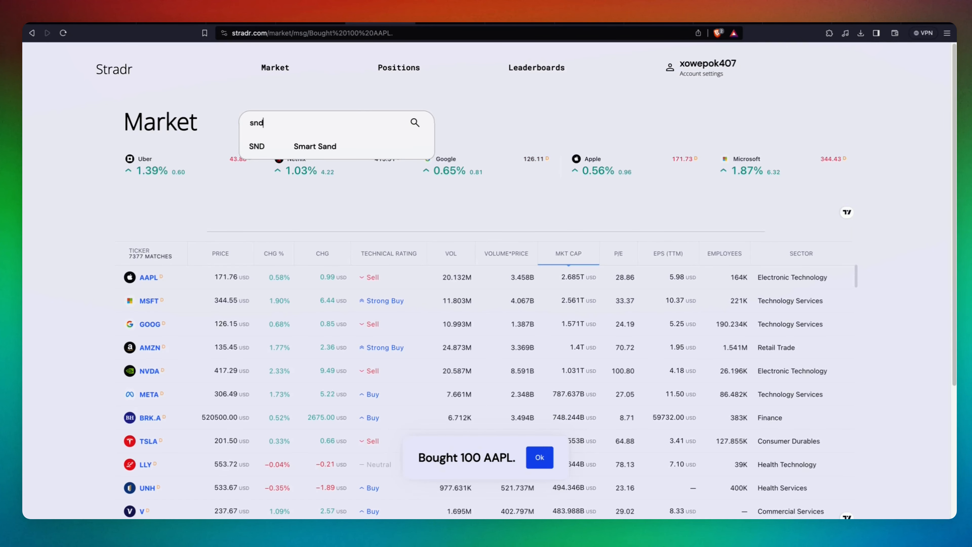
type("l")
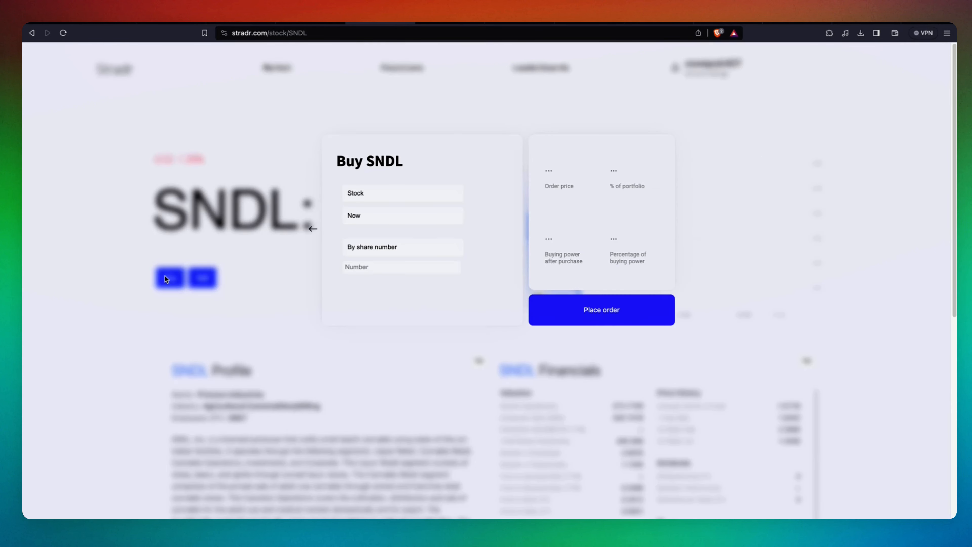
type("10")
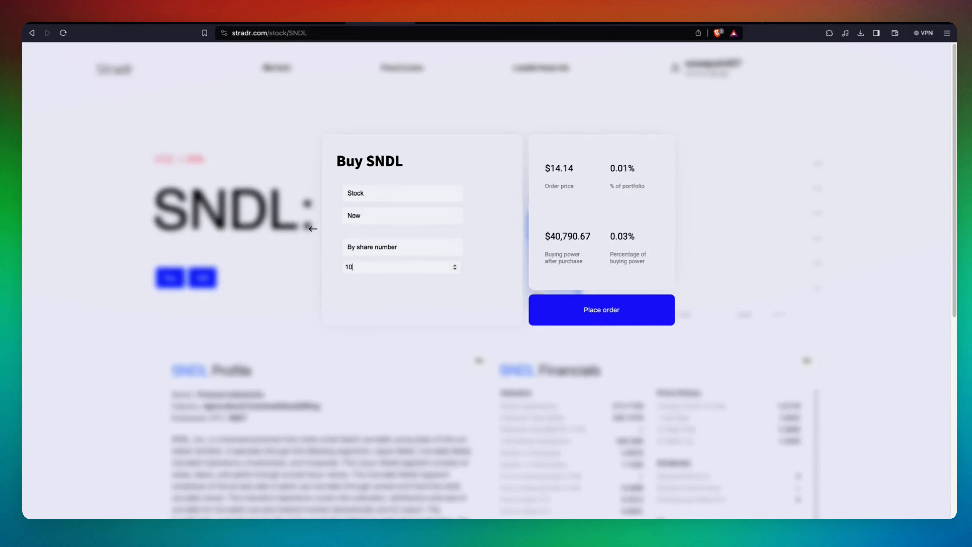
type("000")
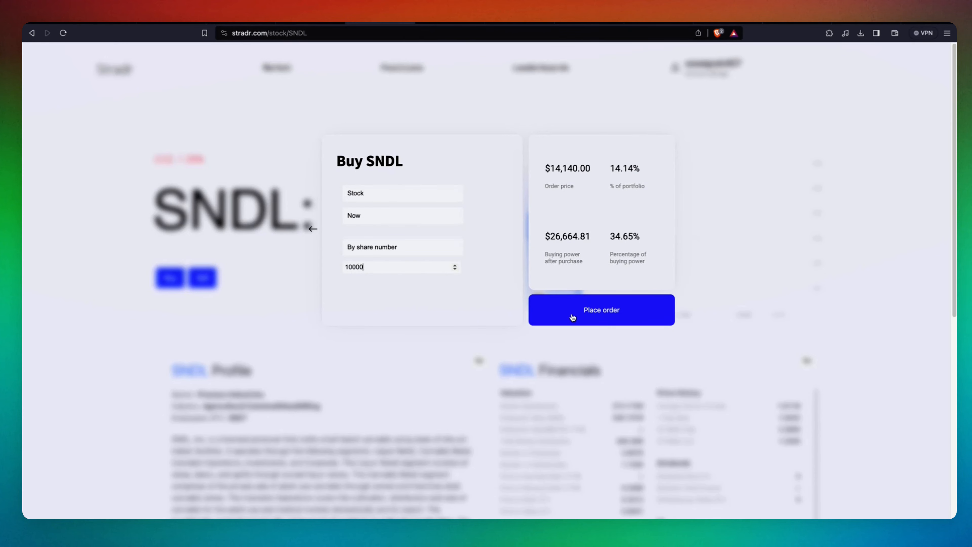
left_click(600, 309)
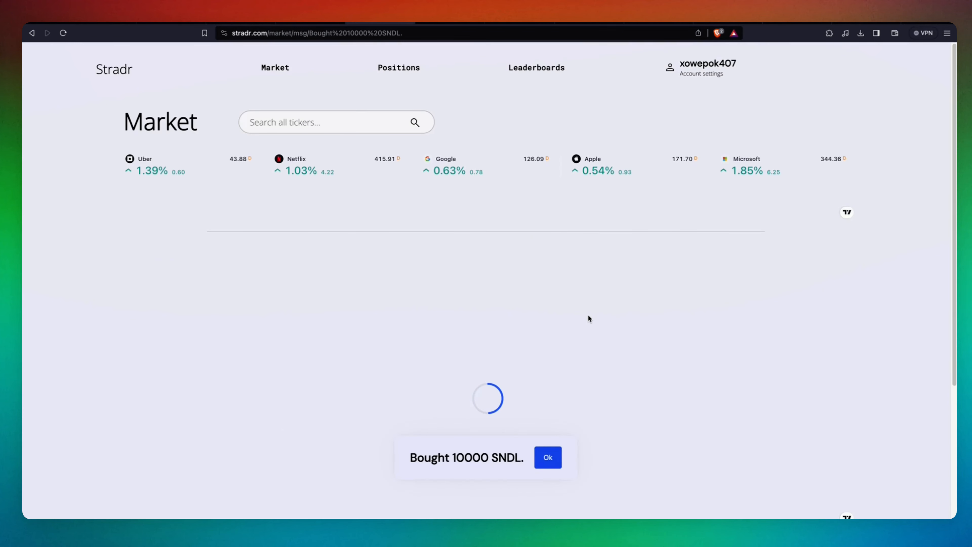
left_click(546, 457)
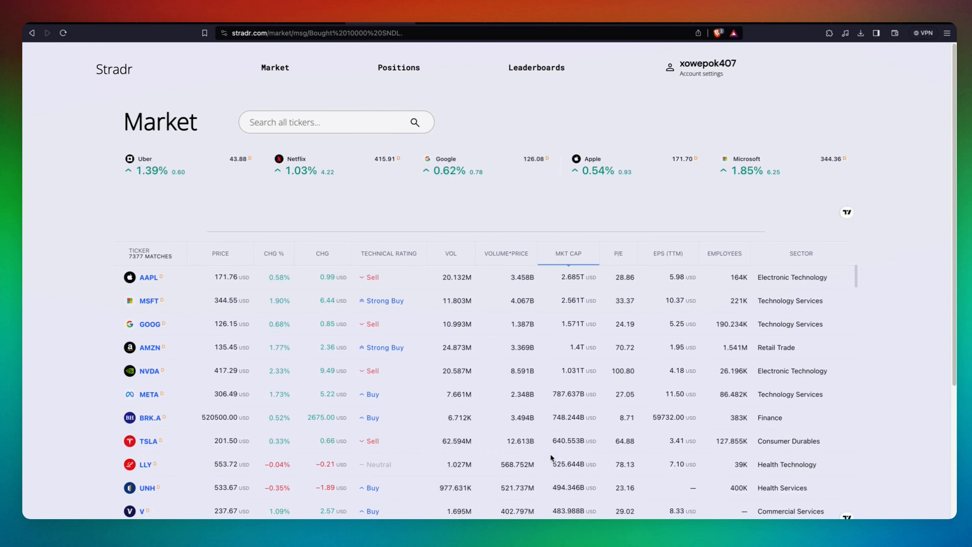
mouse_move(399, 67)
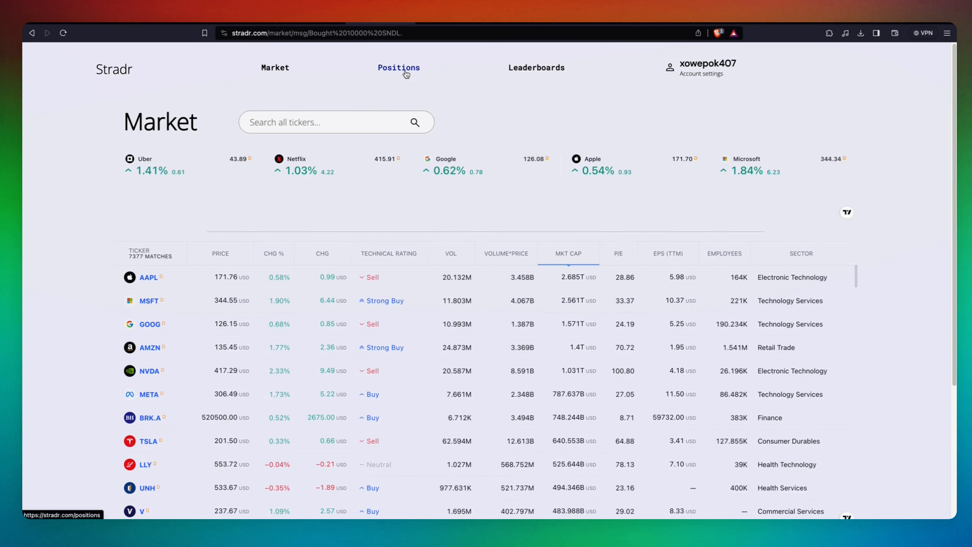
- Review the SPY, AAPL and SNDL positions and the account overview total of about $100,018
left_click(398, 67)
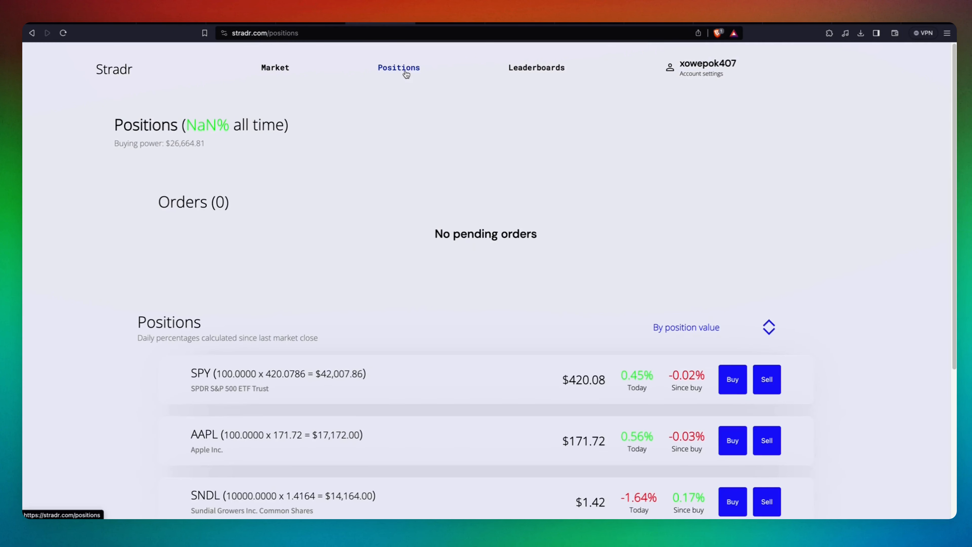
scroll("down", 3)
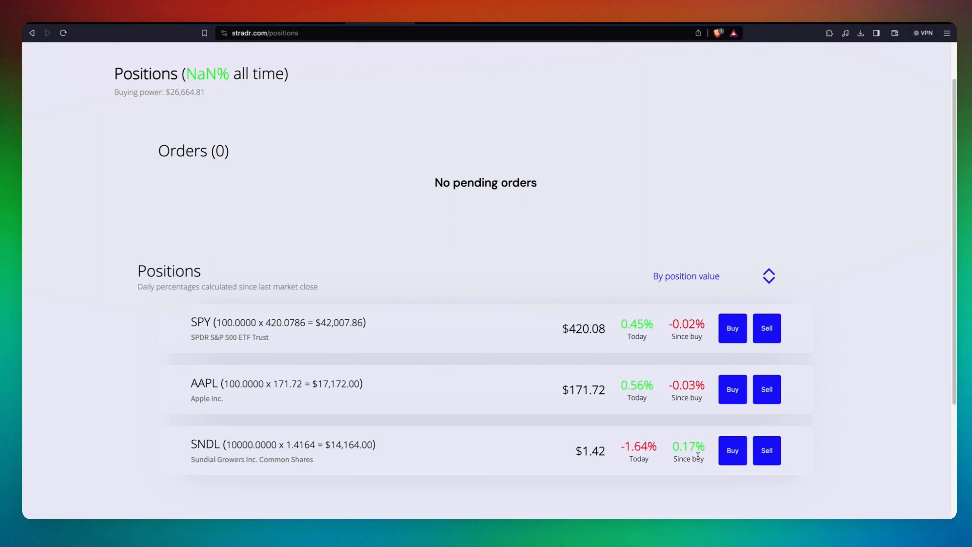
mouse_move(395, 179)
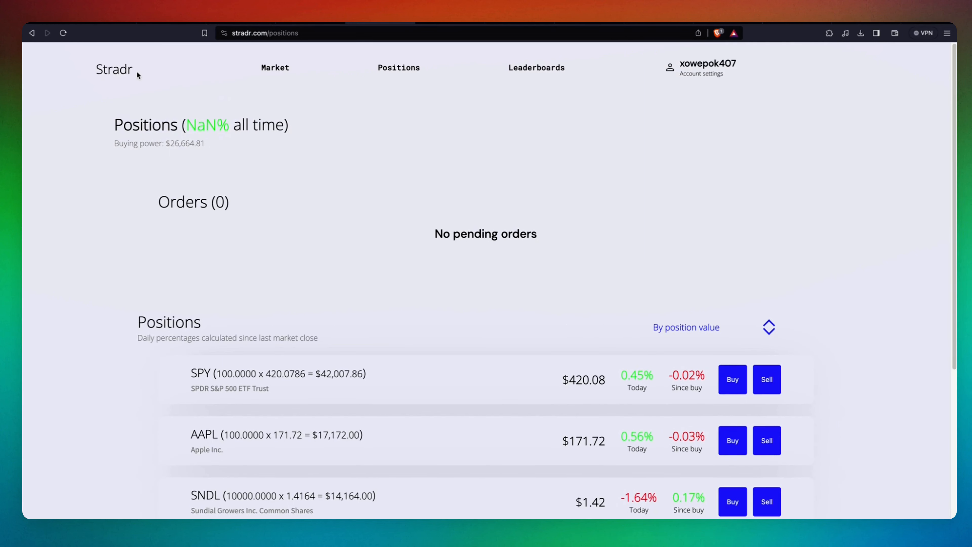
left_click(115, 68)
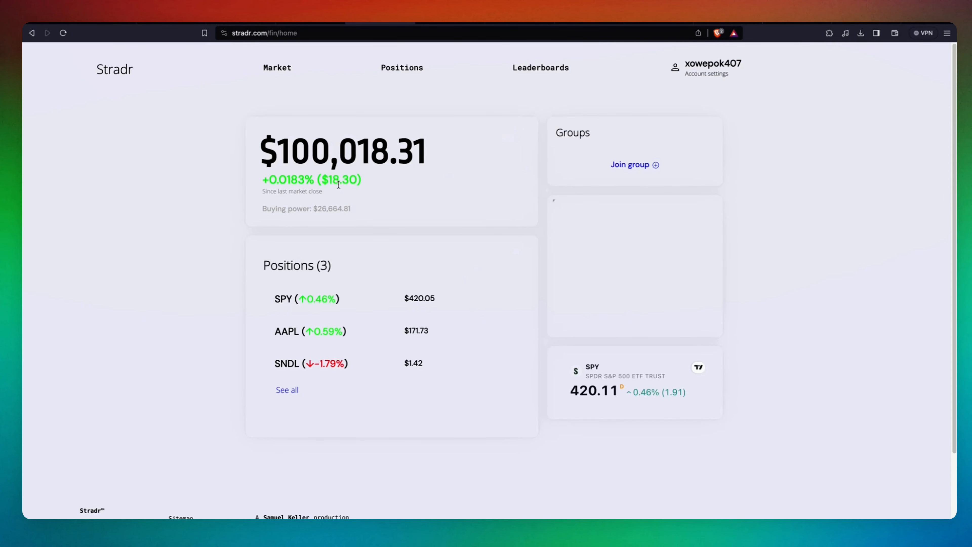
mouse_move(443, 240)
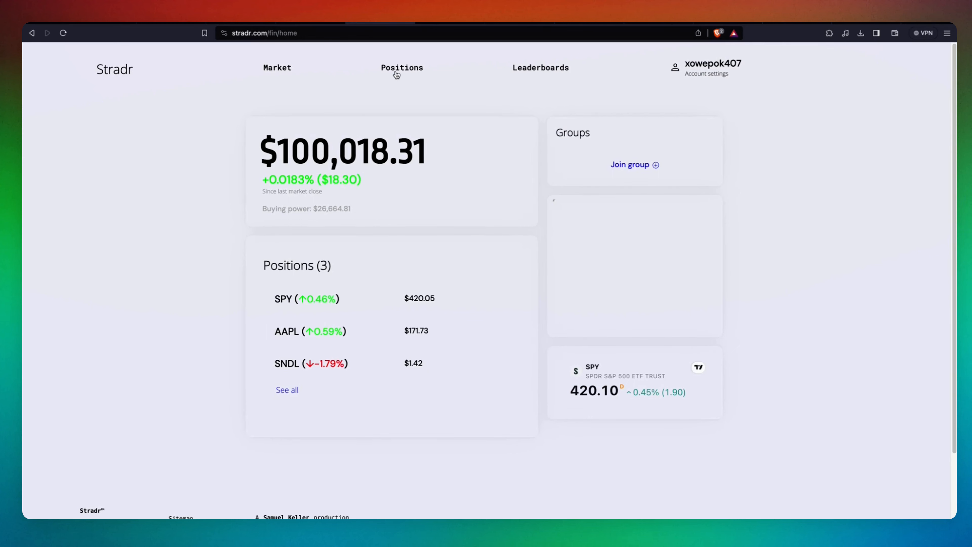
left_click(401, 68)
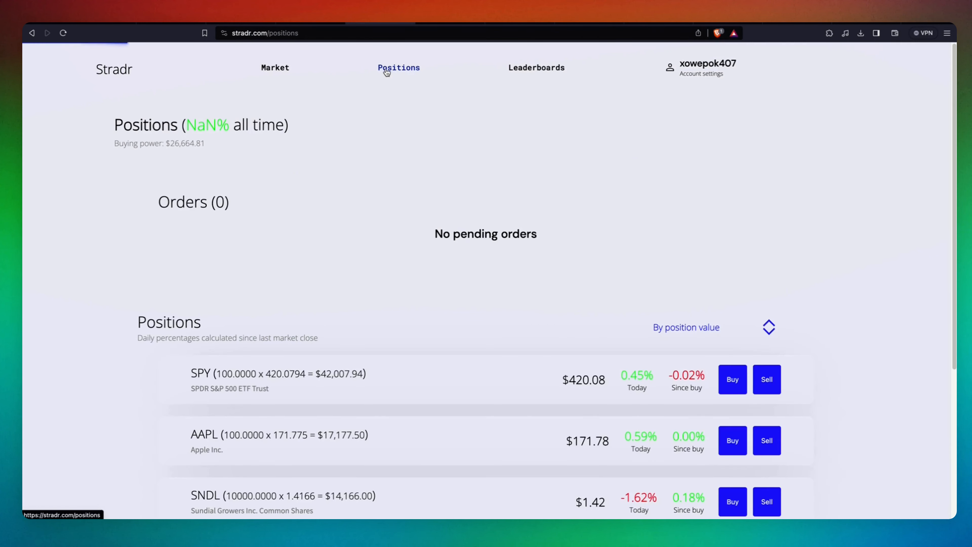
- Sell the entire 10000-share SNDL position using Max, then go to the all-users leaderboard
scroll("down", 3)
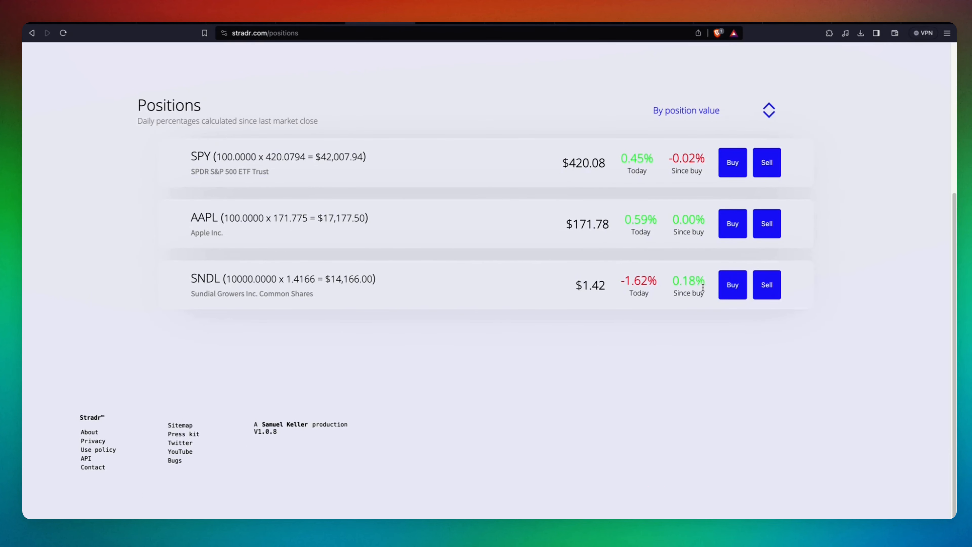
mouse_move(785, 271)
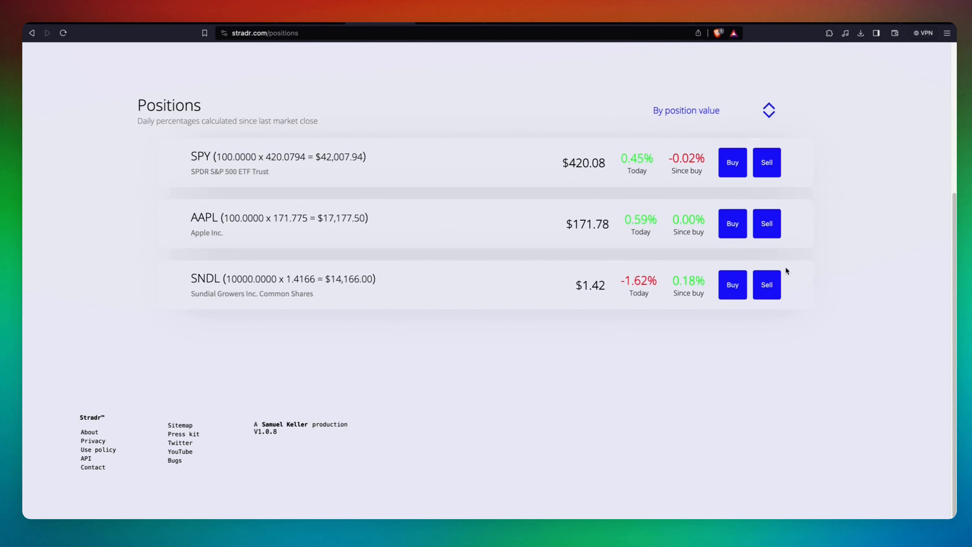
mouse_move(748, 292)
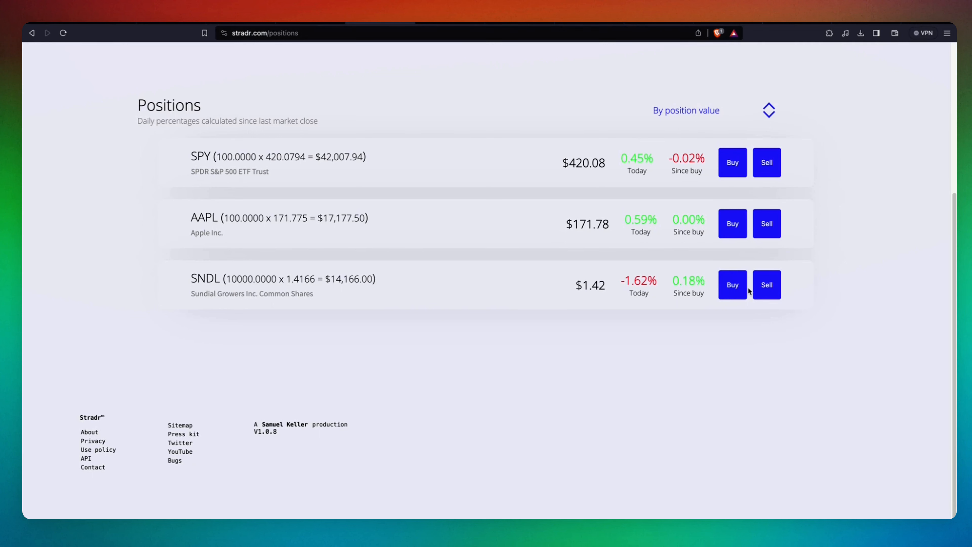
left_click(767, 285)
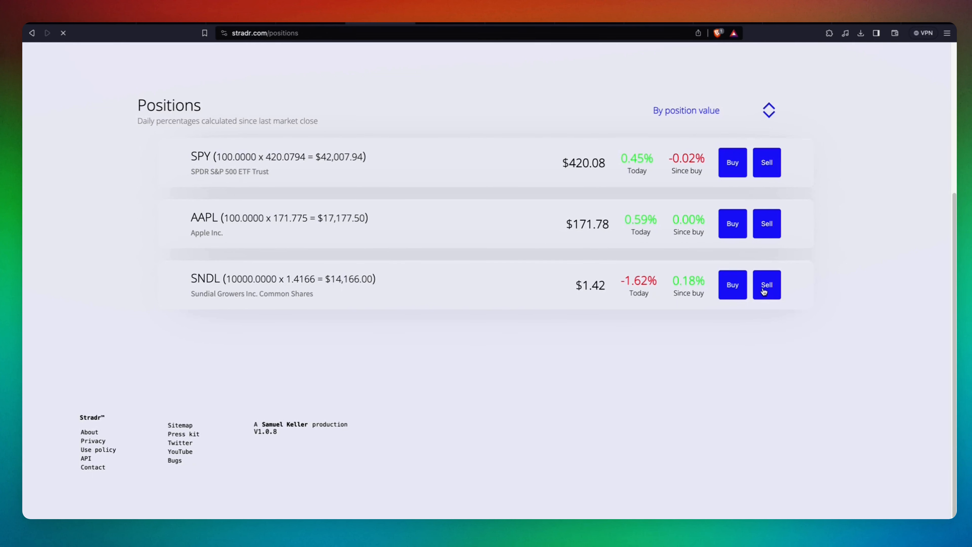
left_click(767, 284)
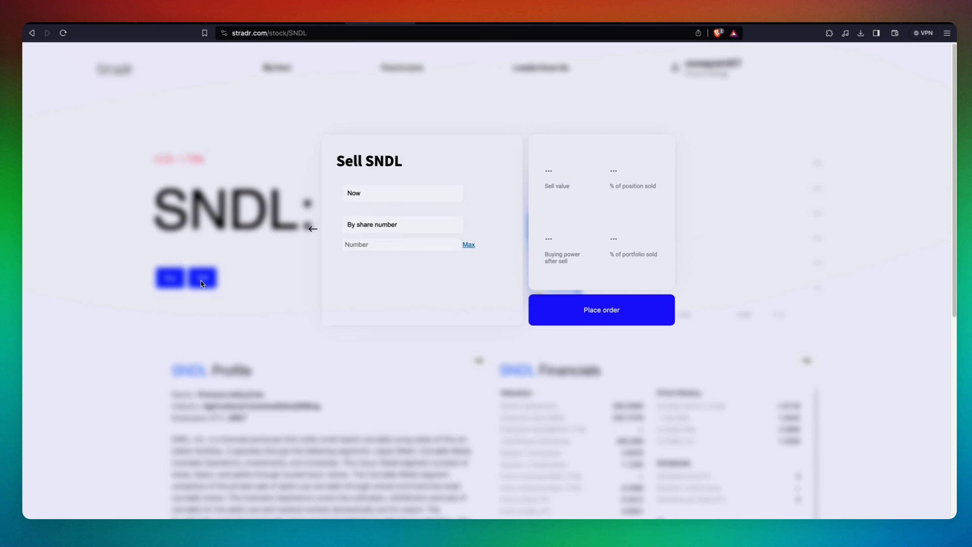
left_click(469, 244)
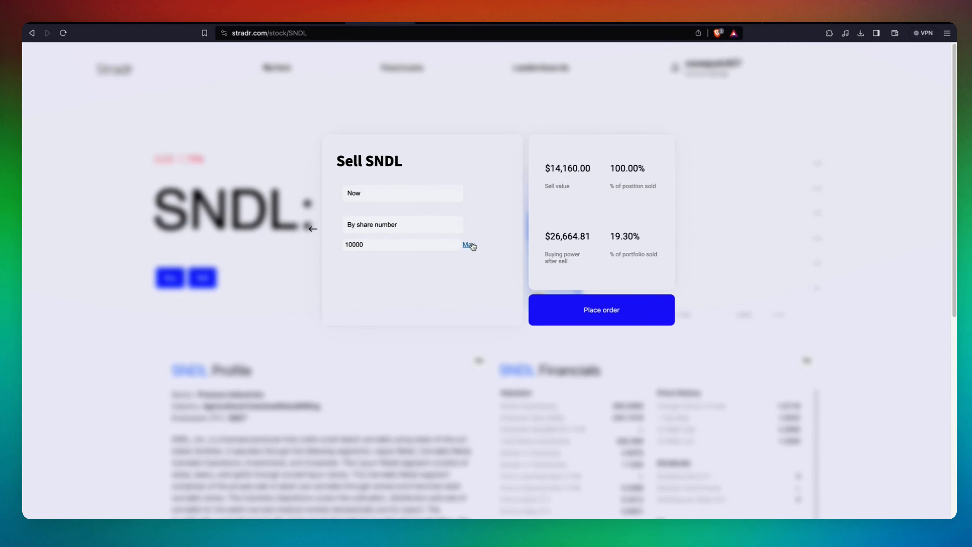
mouse_move(601, 309)
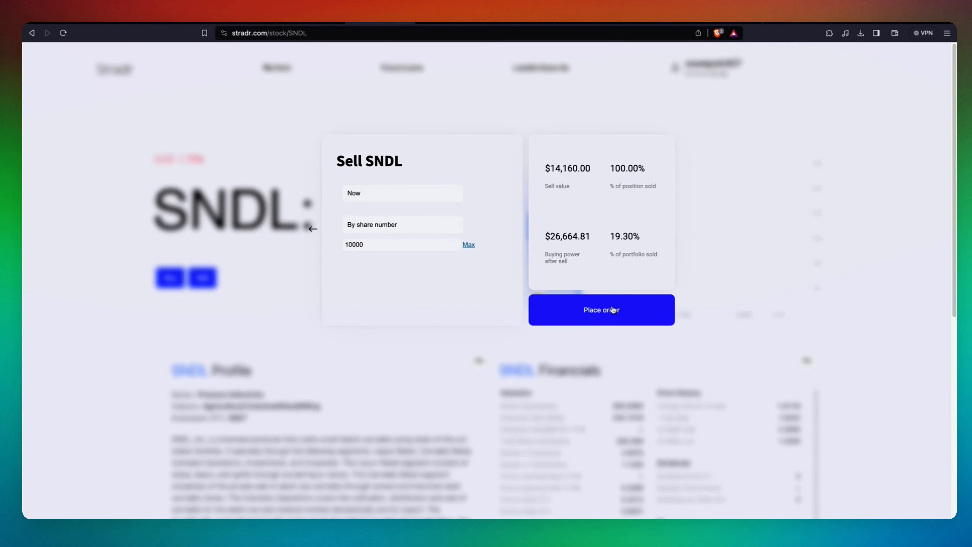
left_click(601, 309)
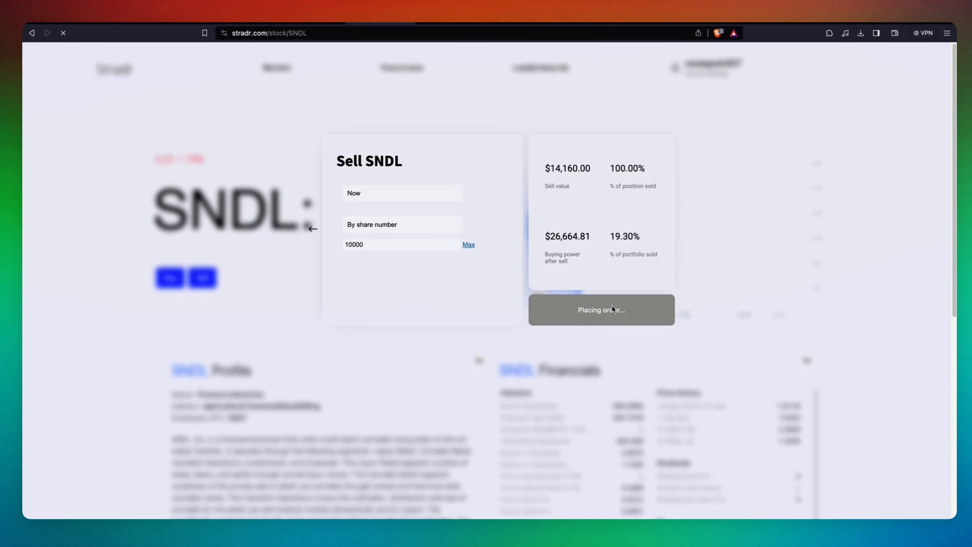
left_click(600, 309)
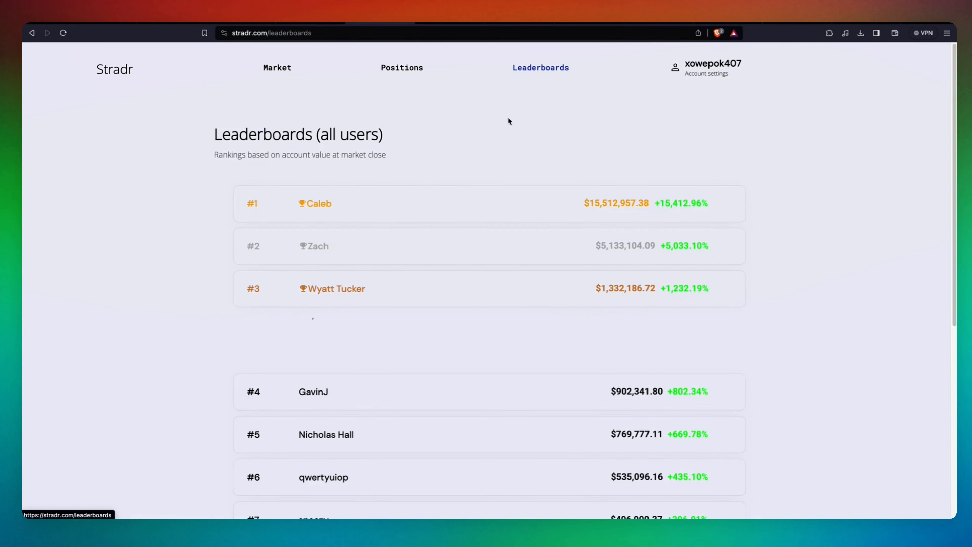
mouse_move(676, 206)
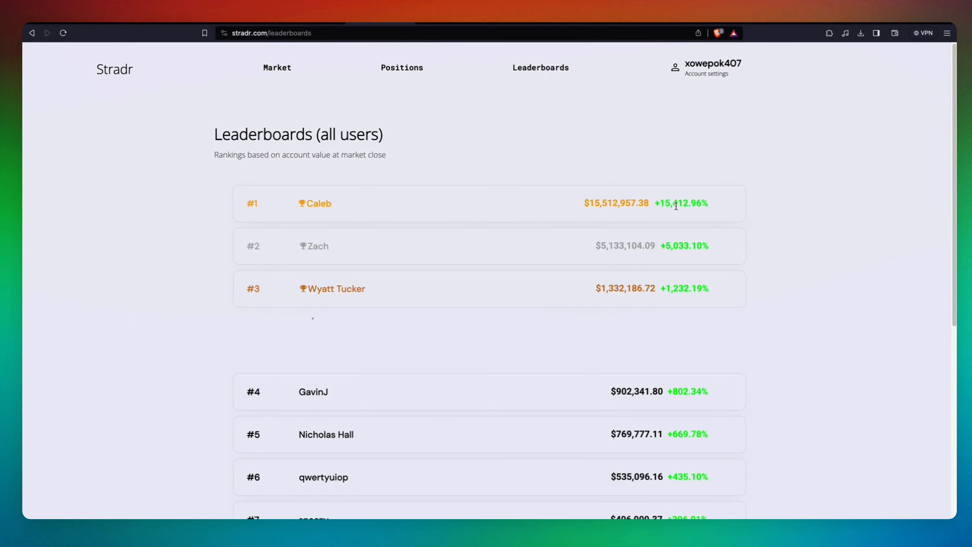
mouse_move(538, 297)
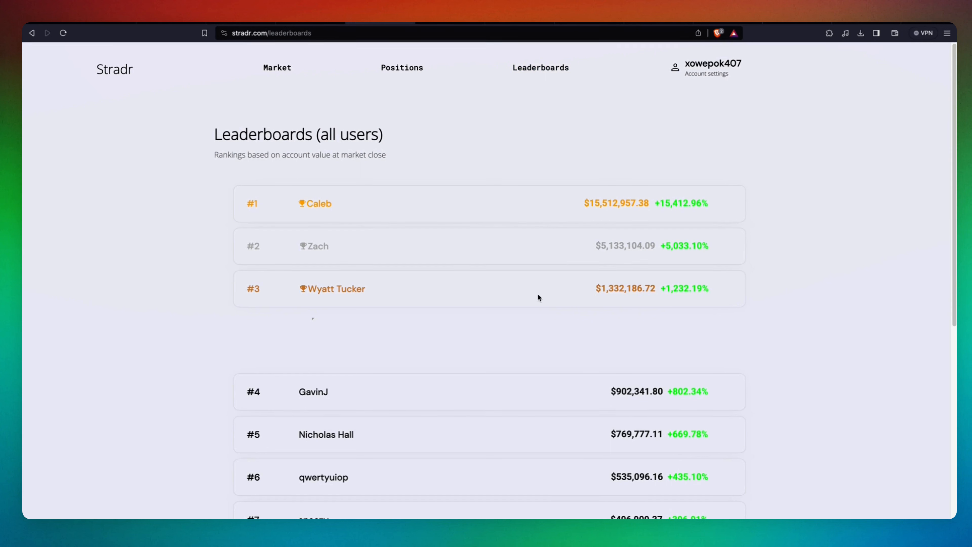
- Return to the market overview and dismiss the confirmation popup
left_click(277, 67)
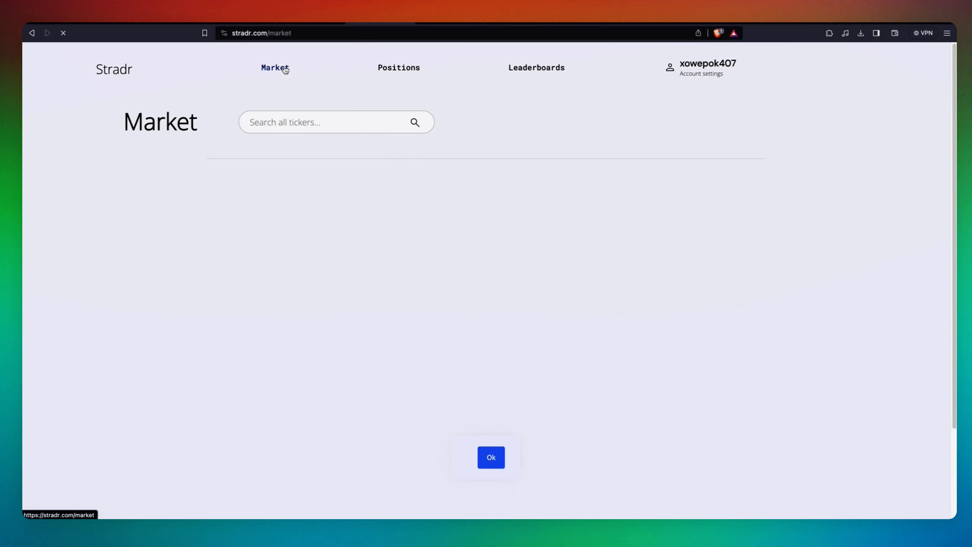
left_click(490, 456)
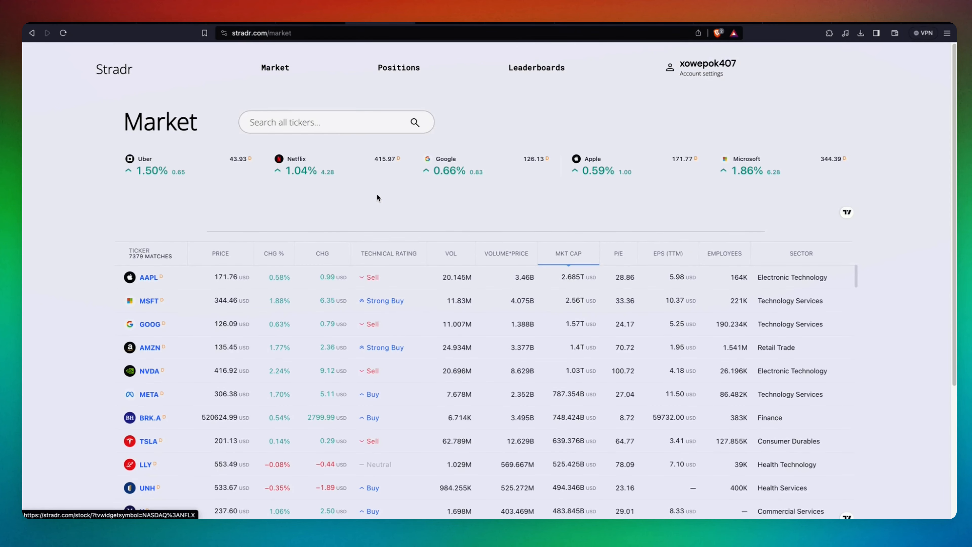